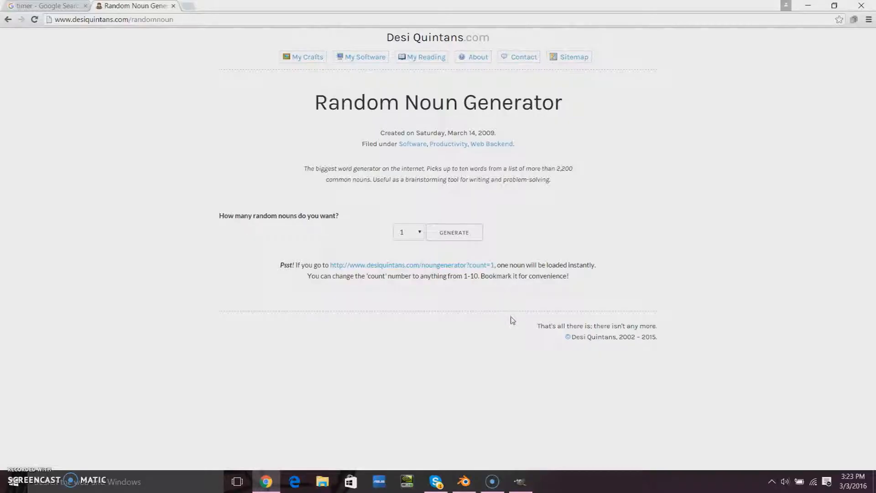
mouse_move(425, 274)
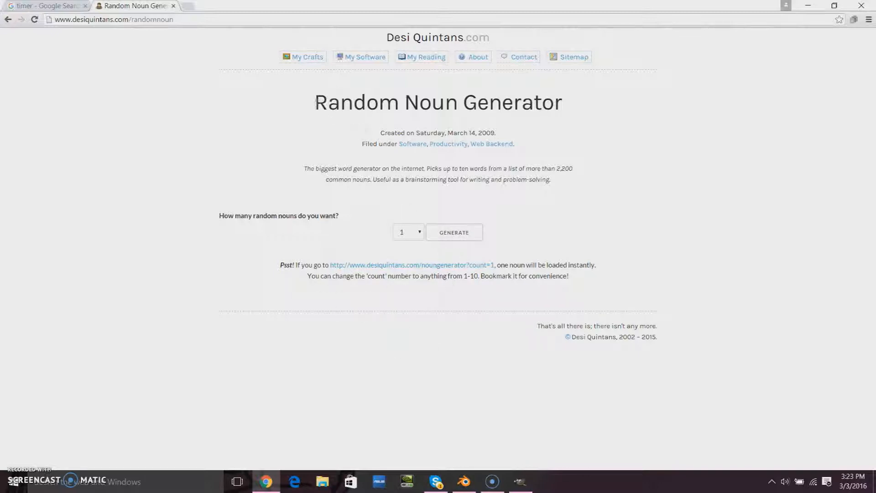
Generate a random noun on the generator page, getting 'Wing'.
triple_click(438, 102)
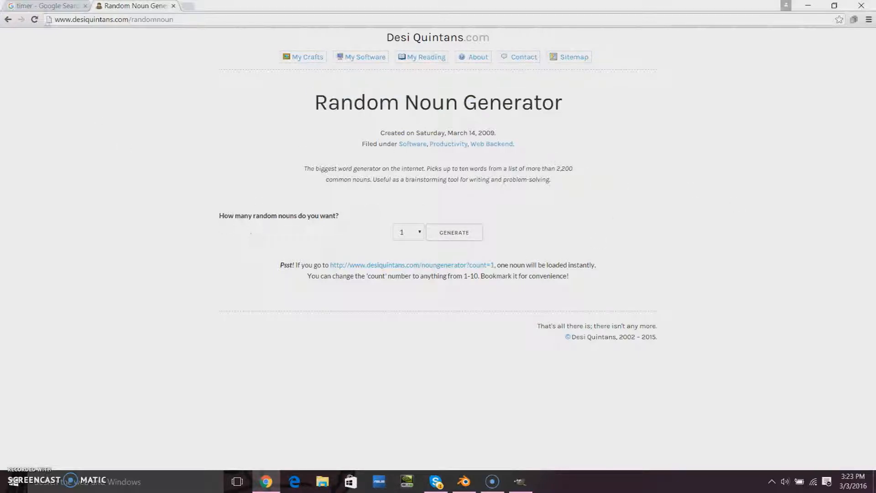
click(44, 6)
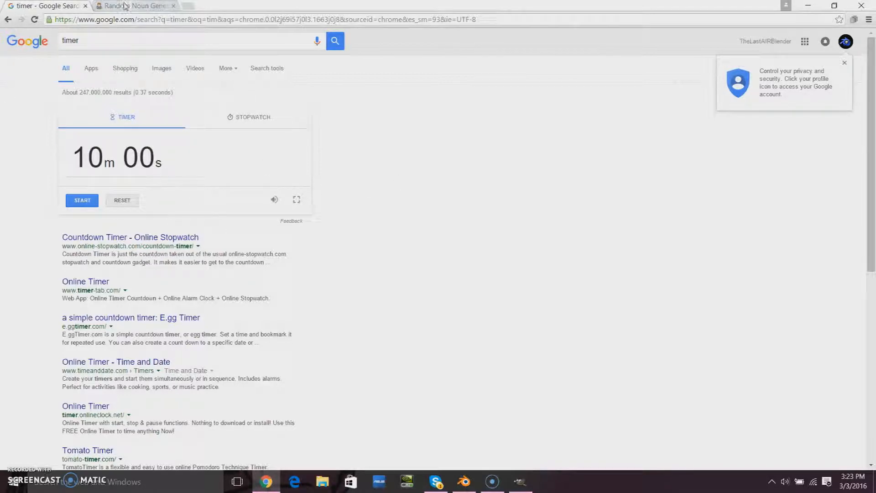
click(134, 6)
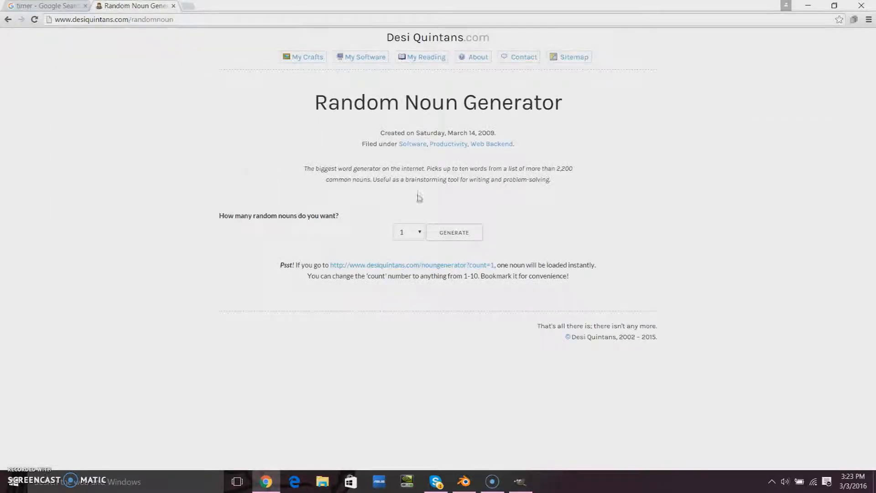
mouse_move(459, 273)
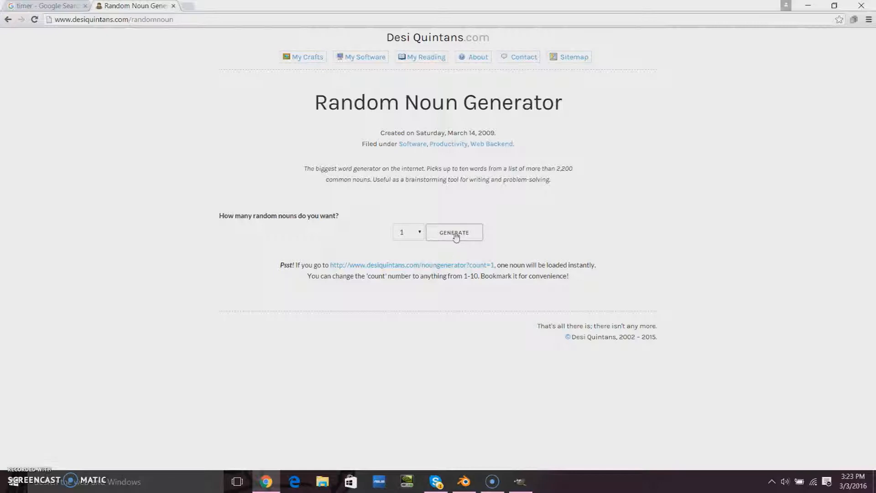
click(454, 232)
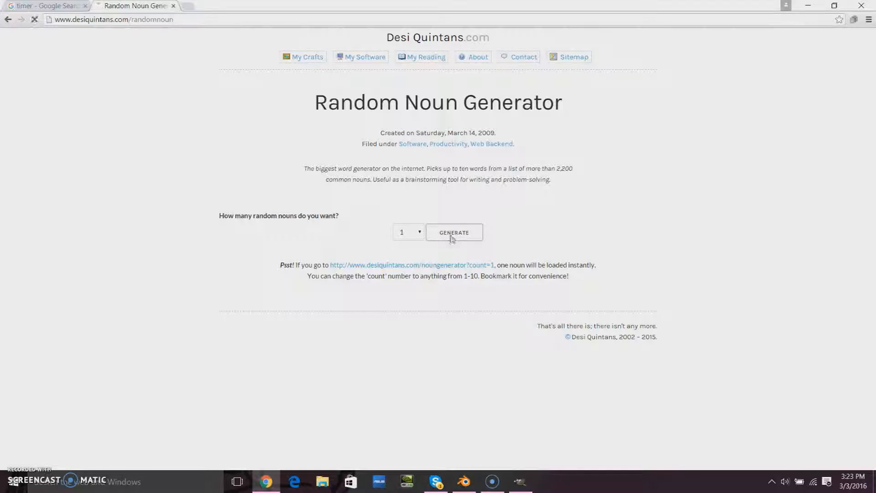
click(454, 232)
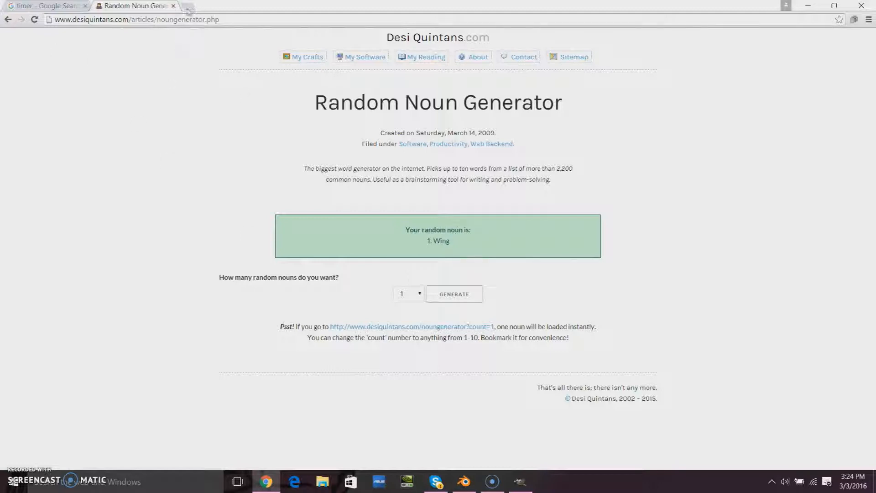
Search Google Images for 'bird wings', enlarge the dark outstretched wing photo, then switch to Blender.
click(188, 6)
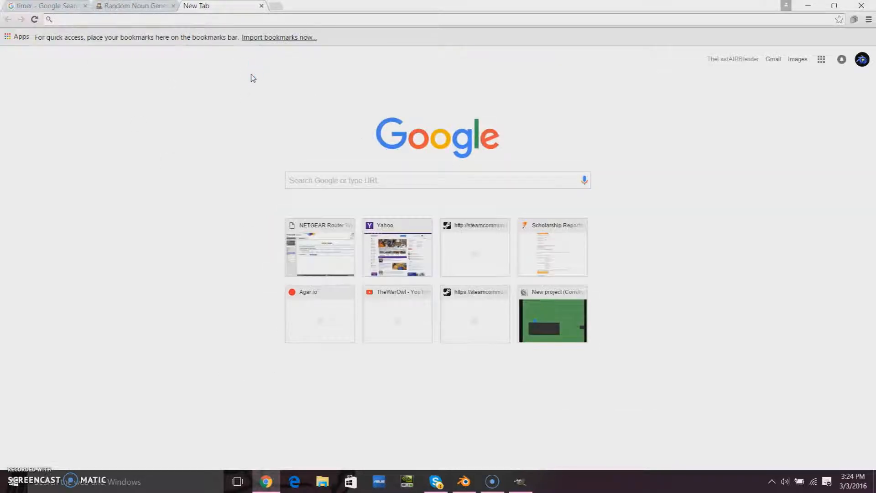
text(bird w)
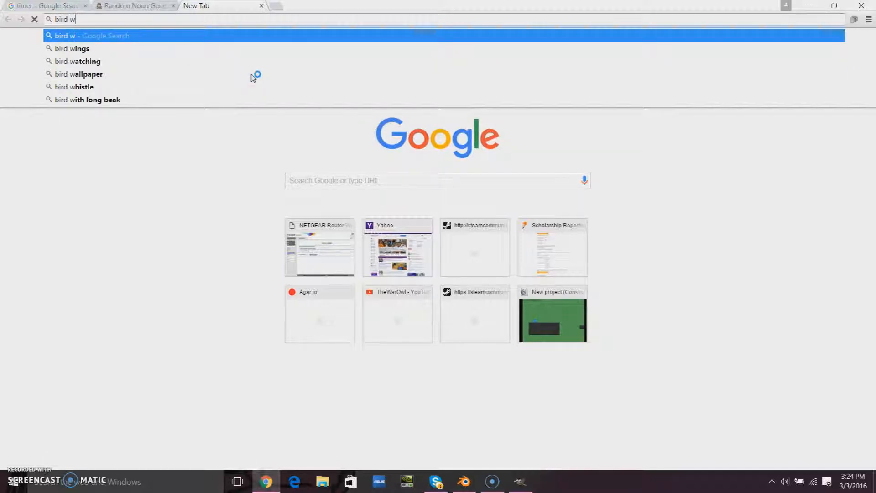
click(71, 48)
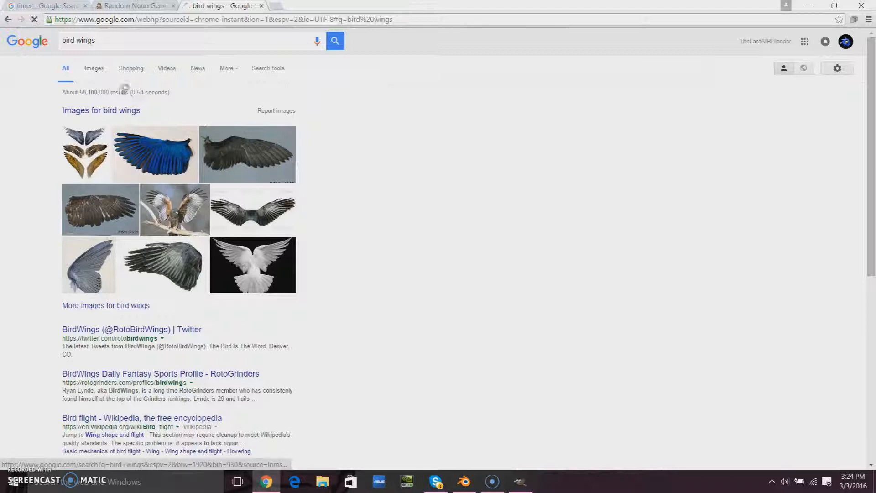
click(93, 68)
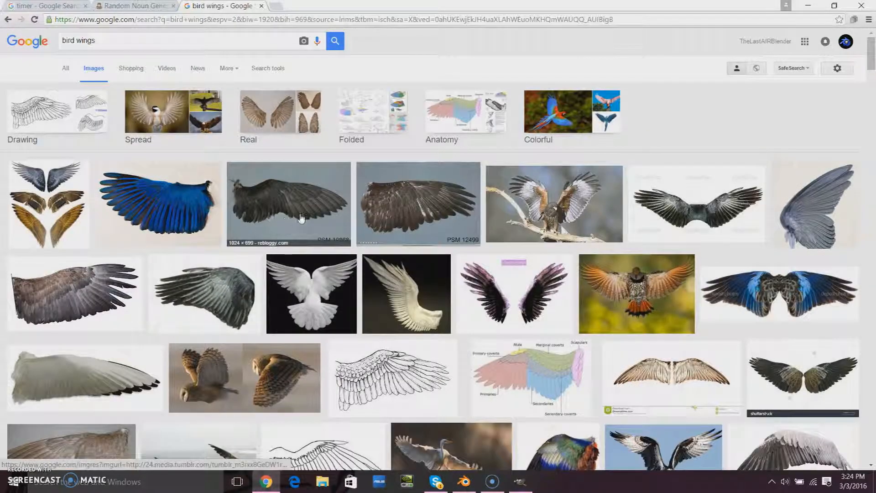
scroll(down, 3)
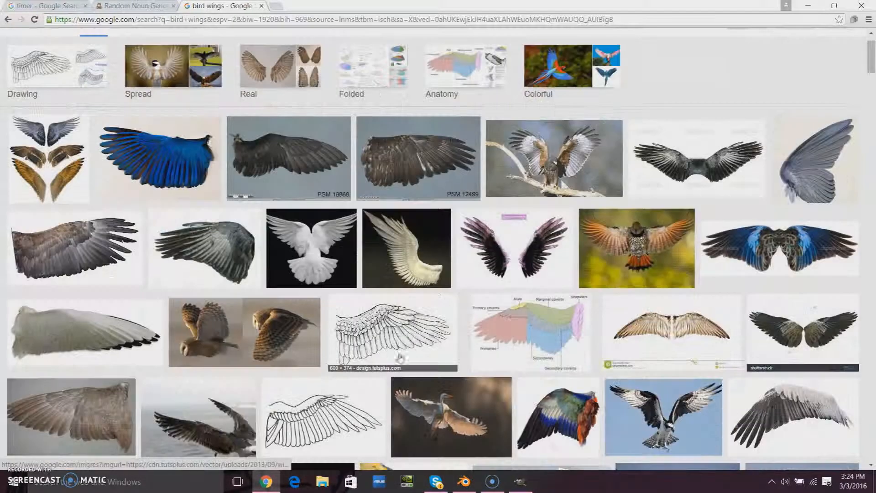
mouse_move(198, 190)
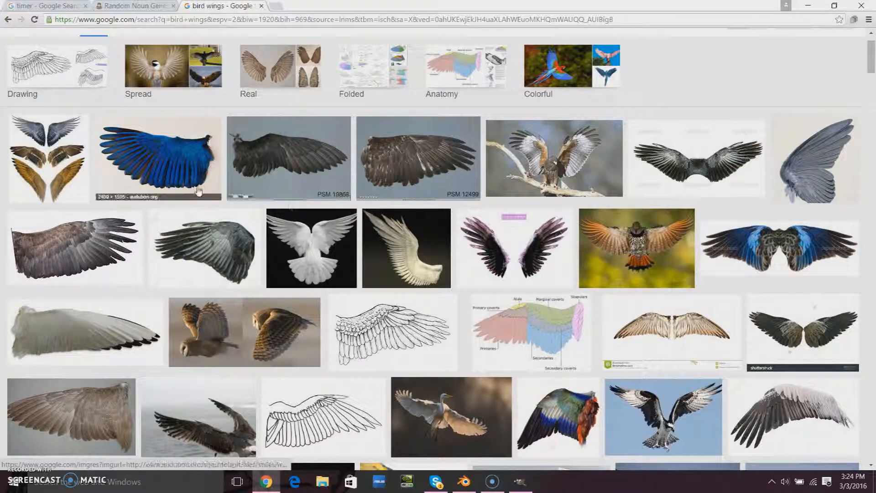
click(289, 158)
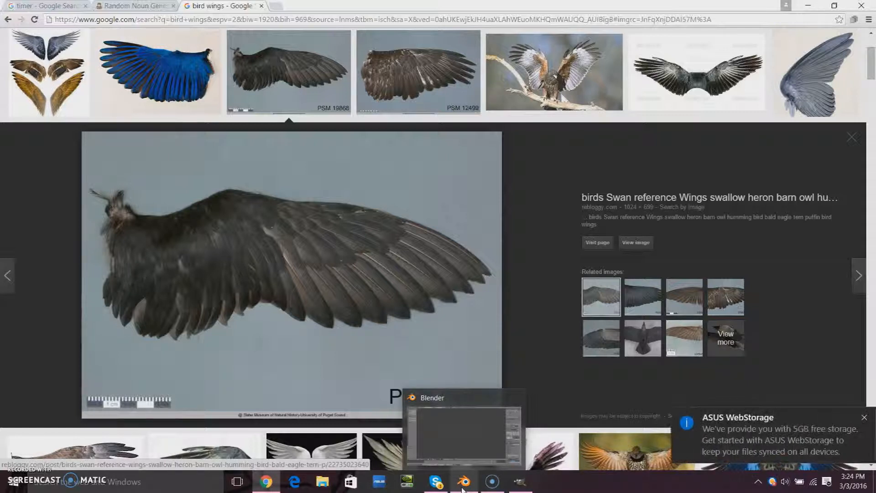
click(463, 482)
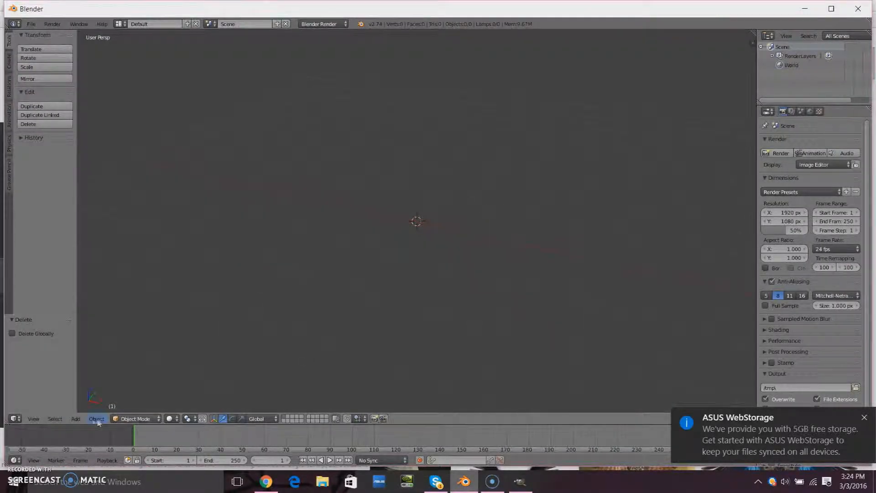
Add a cube with a Subdivision Surface modifier and start stretching its vertices into a long feather.
click(75, 419)
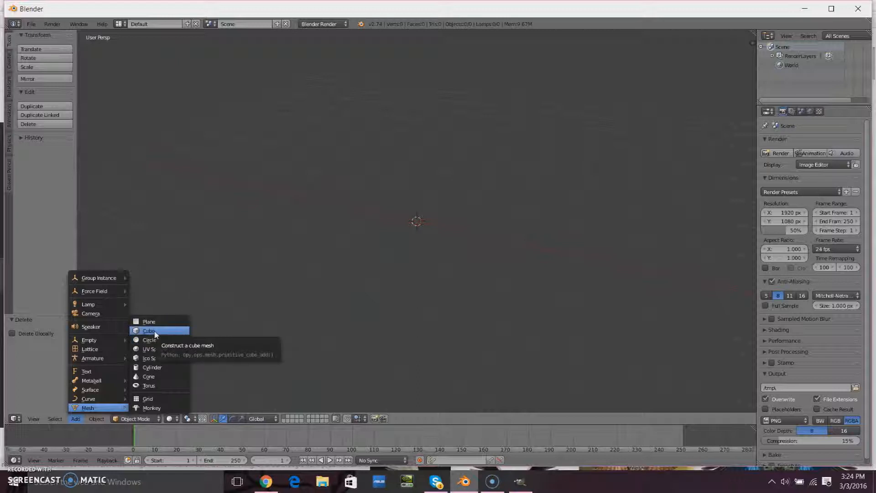
click(149, 331)
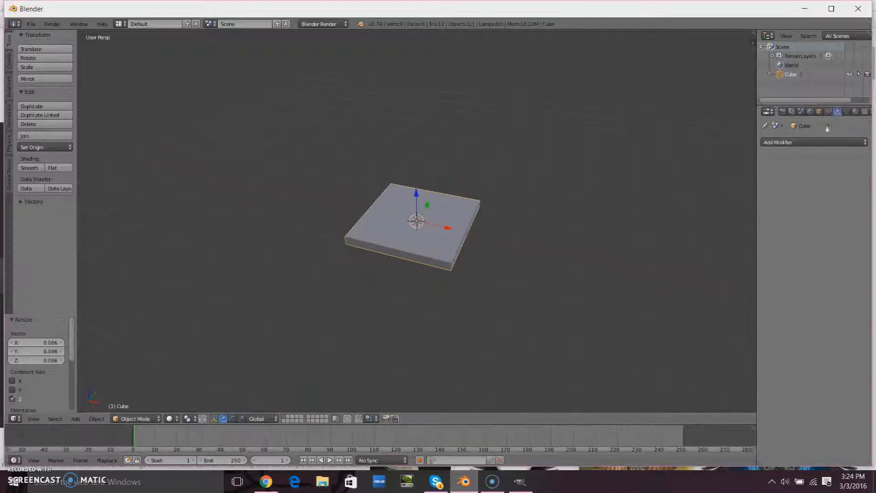
click(778, 143)
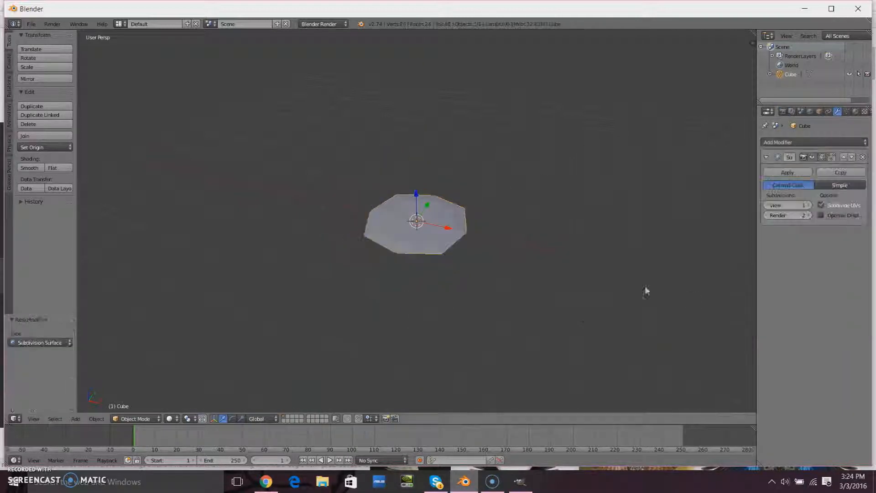
key(Tab)
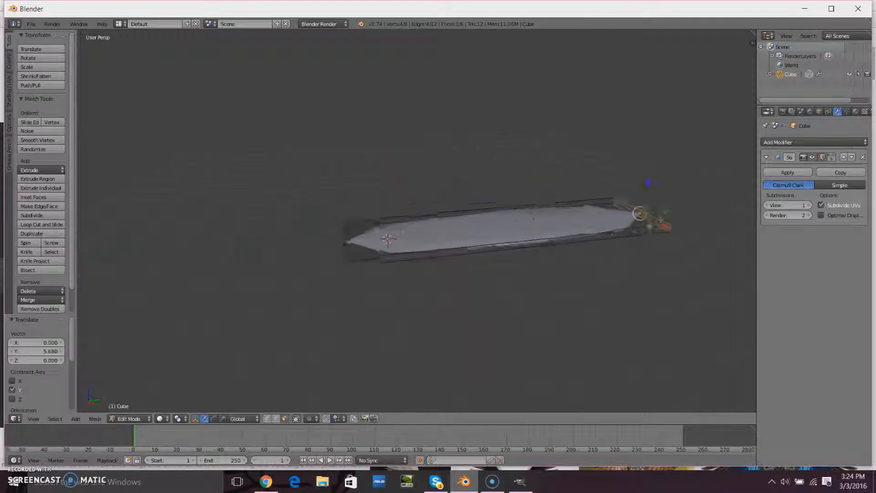
Check the wing reference, then add an edge loop across the stretched piece to round the feather.
click(267, 481)
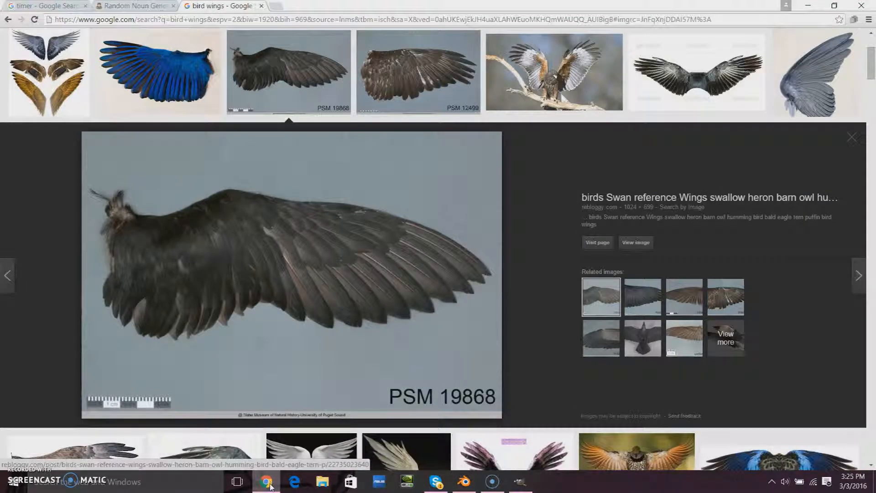
click(465, 485)
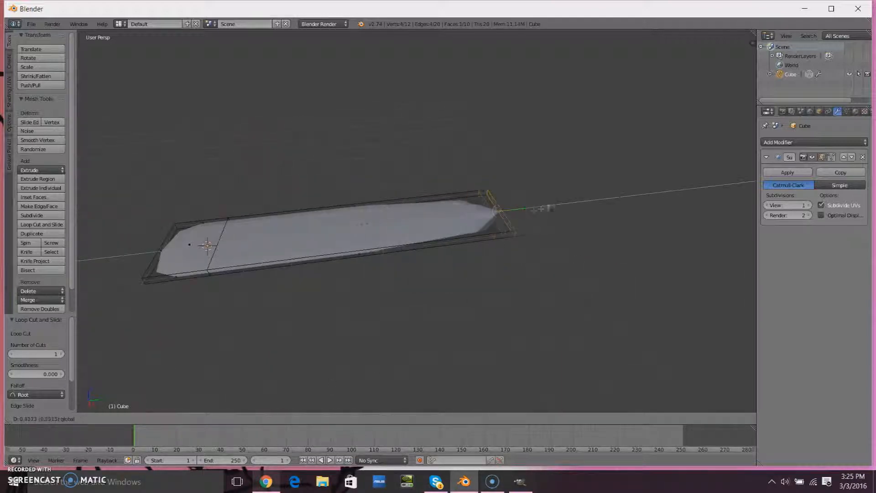
key(Tab)
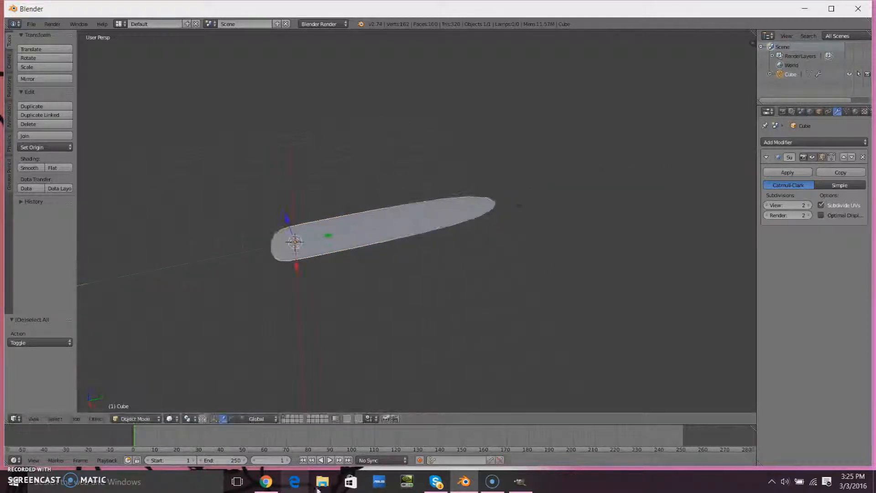
Apply the feather's Subsurf modifier so its smooth shape becomes permanent.
click(266, 481)
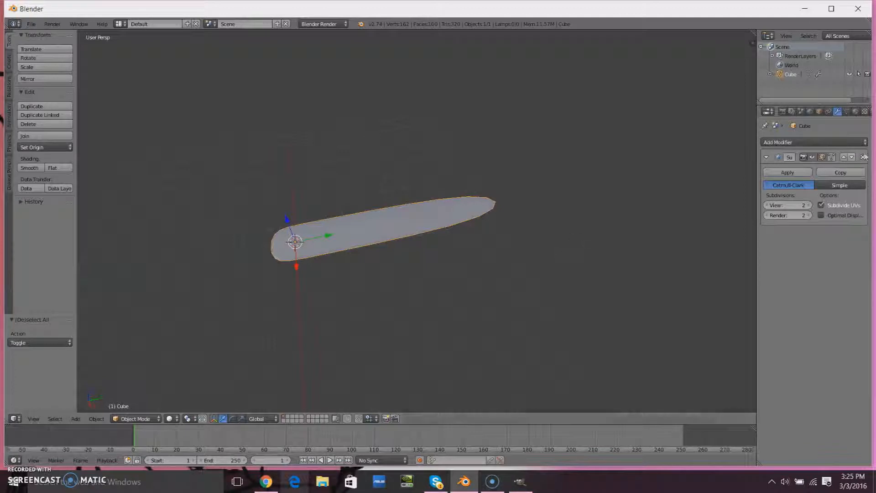
click(787, 172)
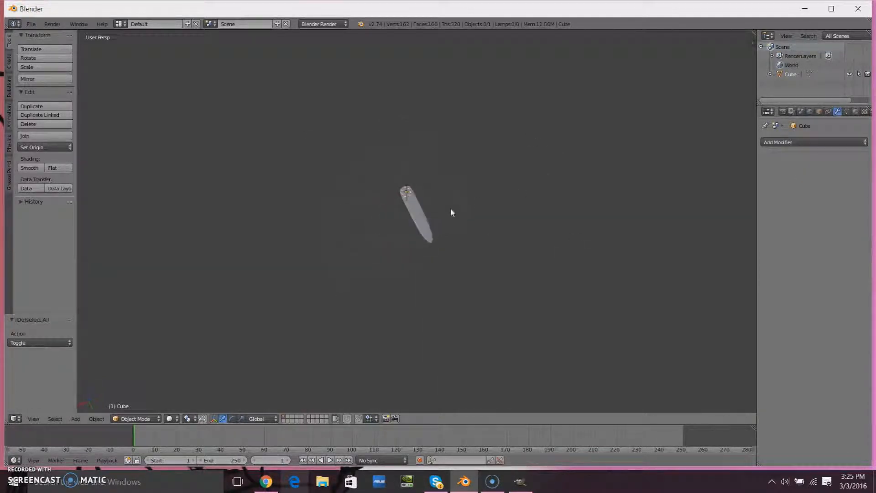
click(266, 481)
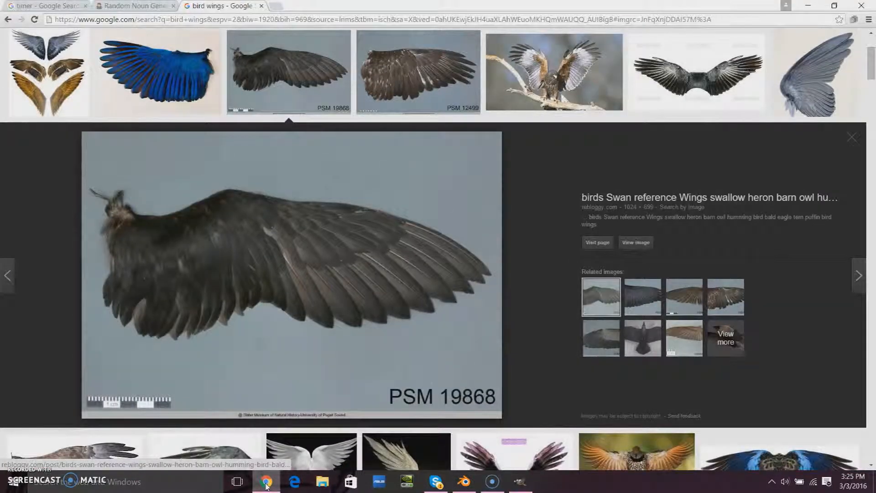
click(464, 481)
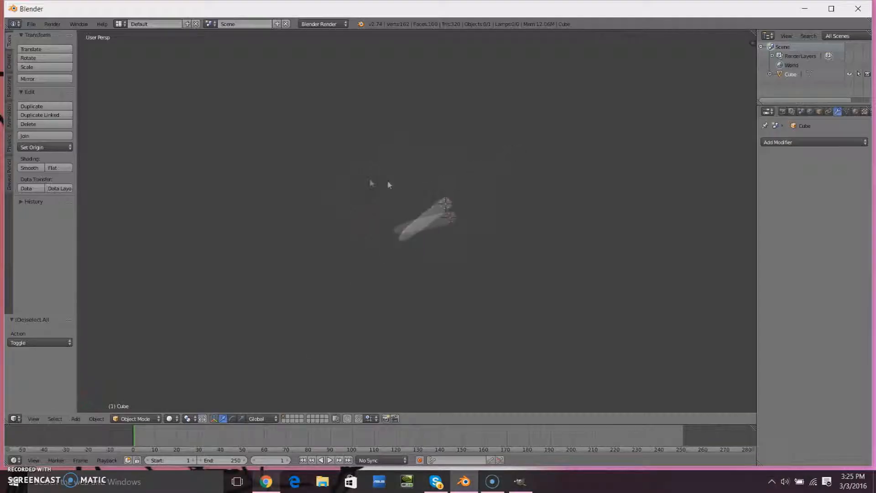
Rotate the feather 180° on Z in top view to point down and scale it smaller.
click(436, 229)
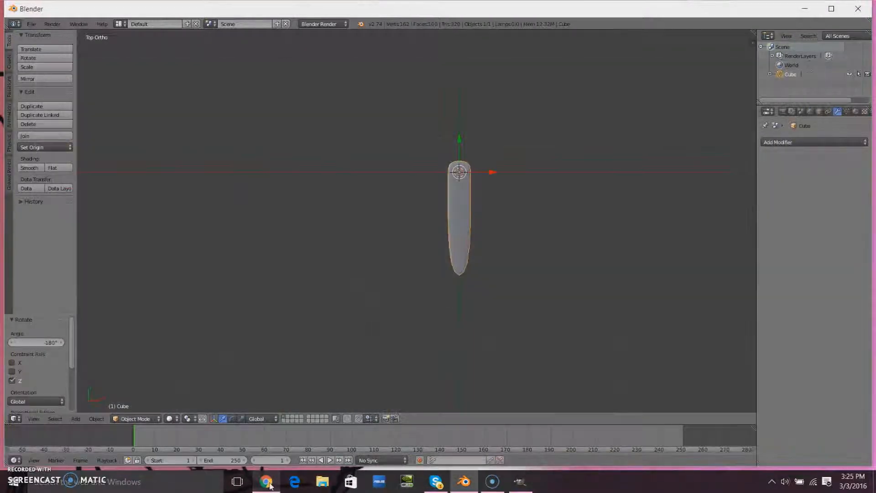
click(267, 481)
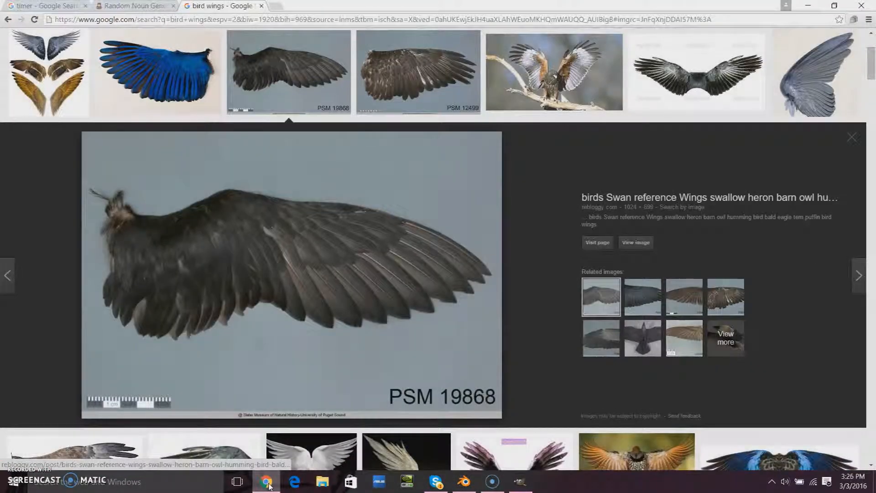
click(464, 481)
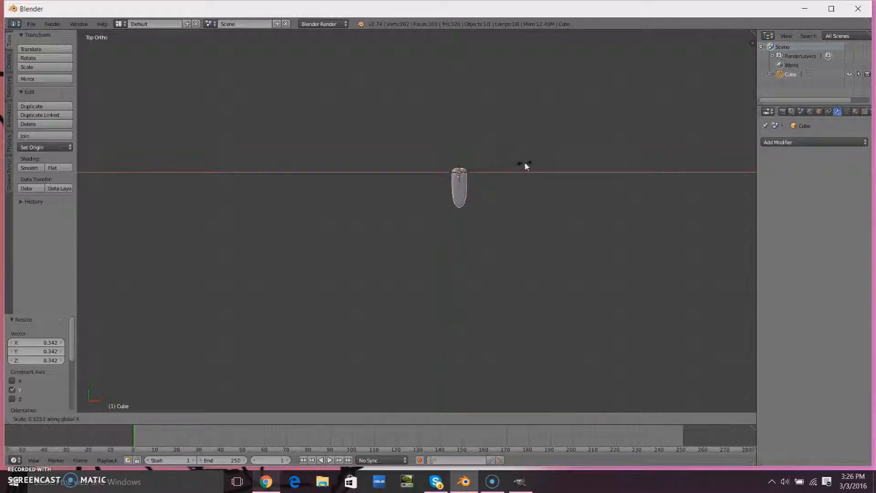
click(265, 482)
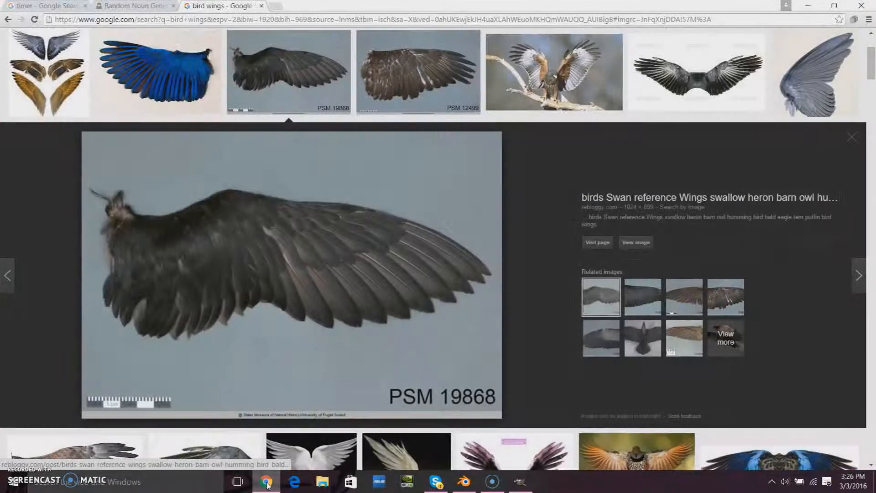
Duplicate the feather into a row of eight along X and tilt individual copies slightly on Z.
click(464, 481)
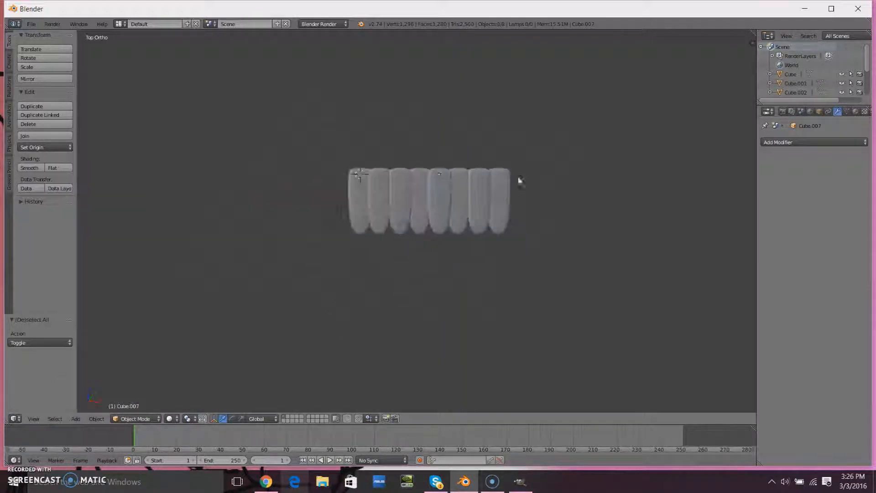
click(266, 482)
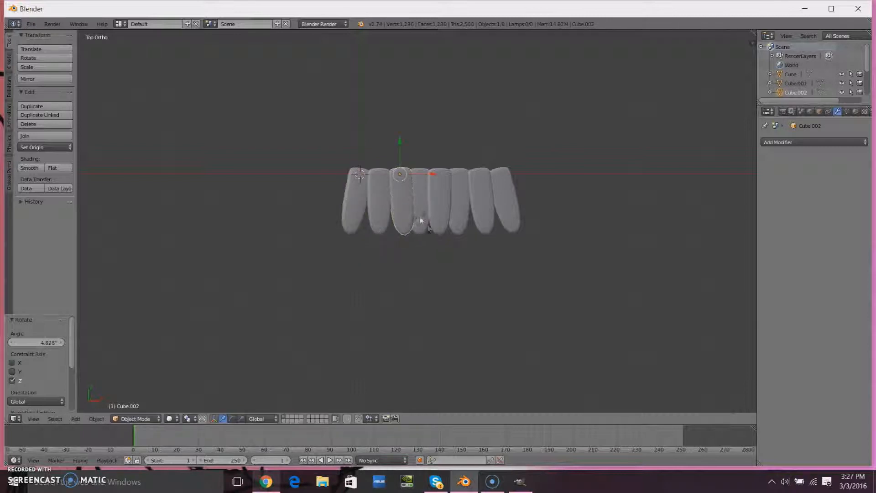
click(265, 481)
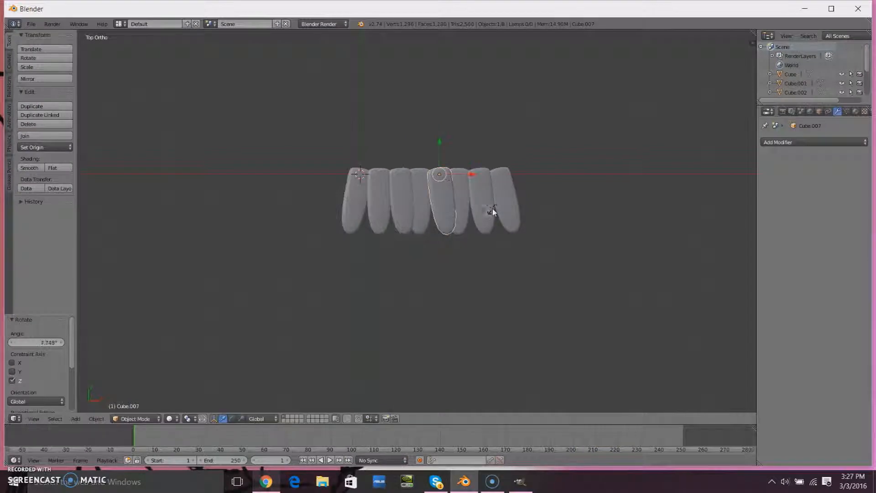
click(266, 481)
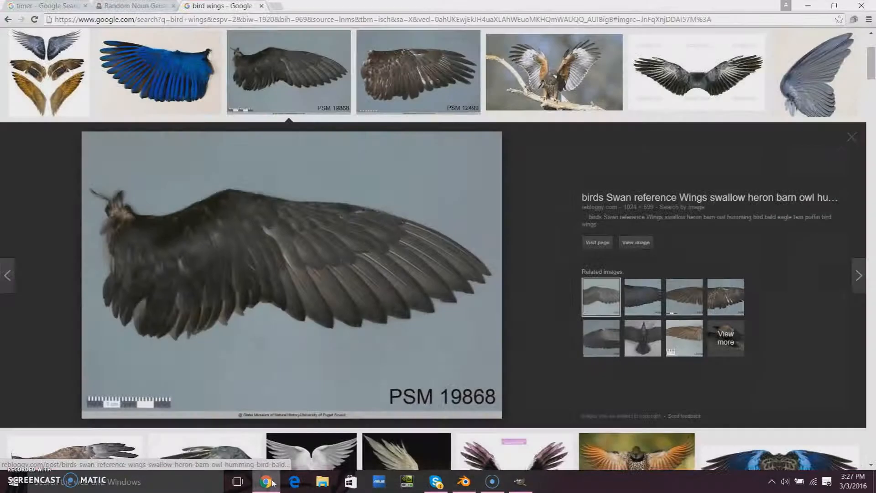
click(464, 482)
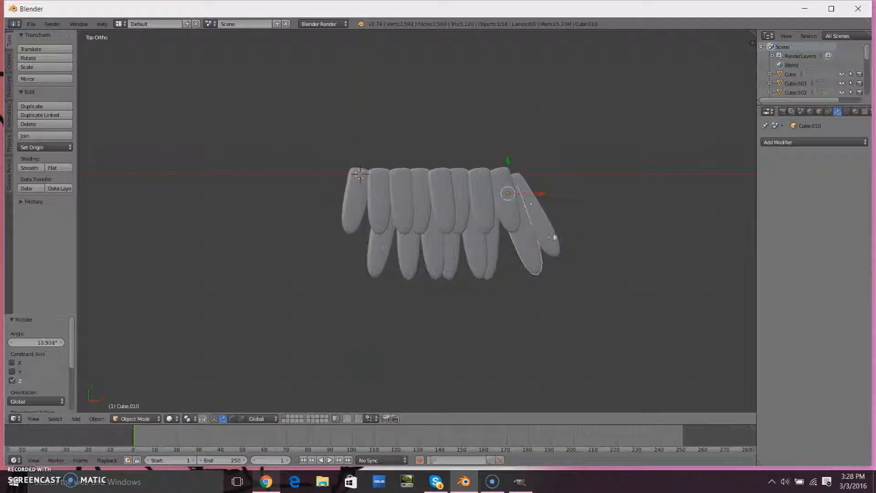
Duplicate a second lower row of feathers and angle out a longer tip feather.
drag(537, 224, 498, 248)
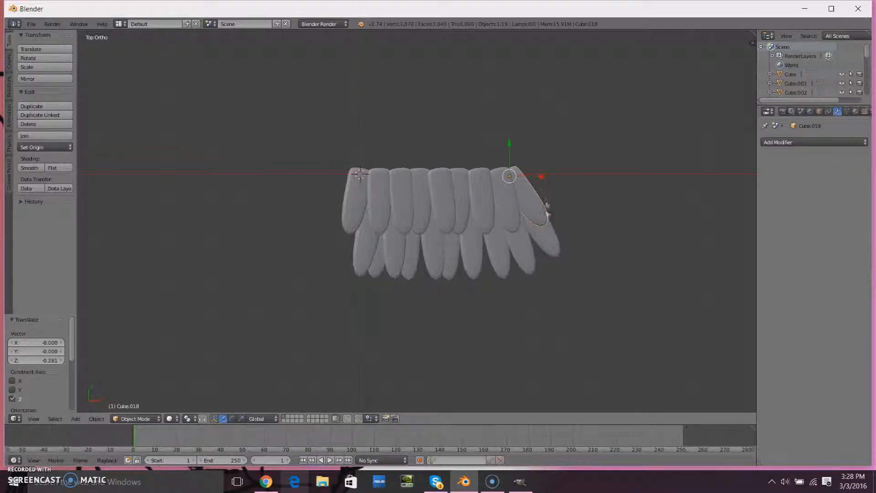
click(548, 241)
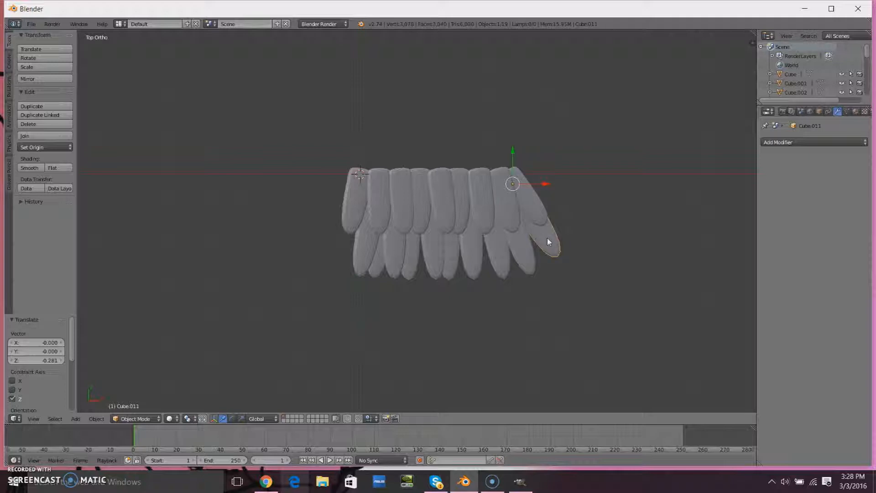
drag(548, 241, 557, 204)
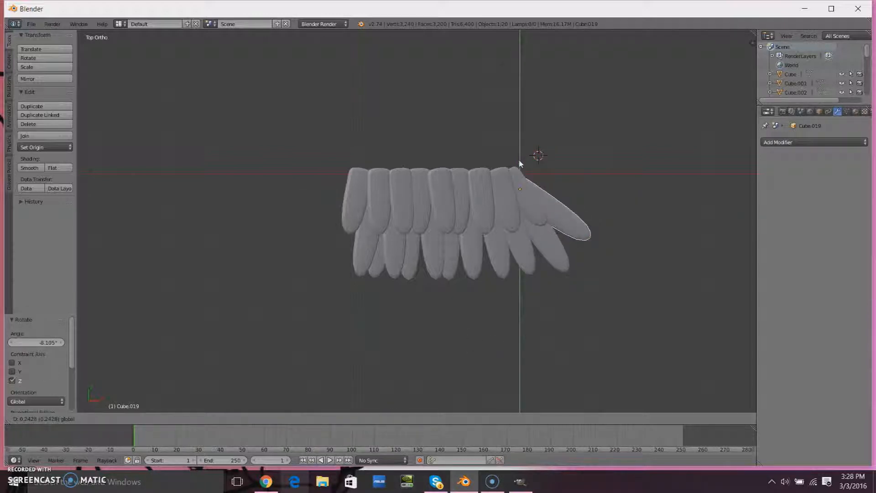
Duplicate, enlarge and fan out a third row of longer flight feathers below the others.
click(266, 481)
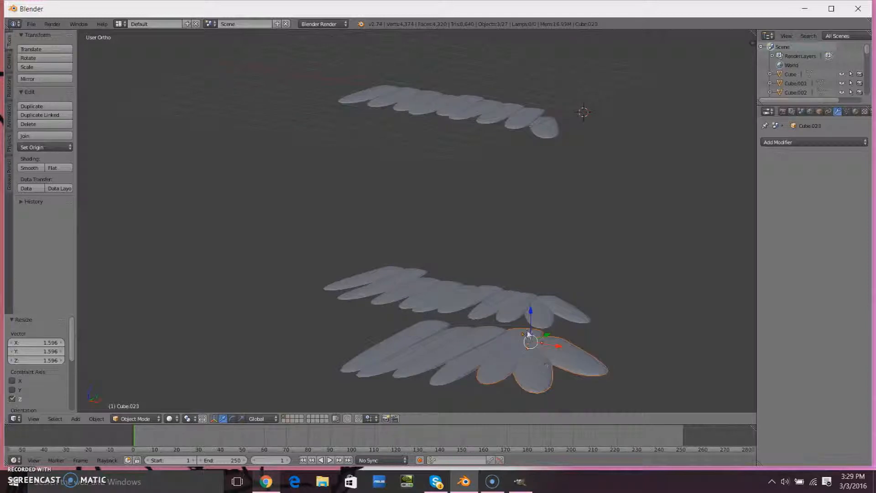
drag(531, 342, 529, 350)
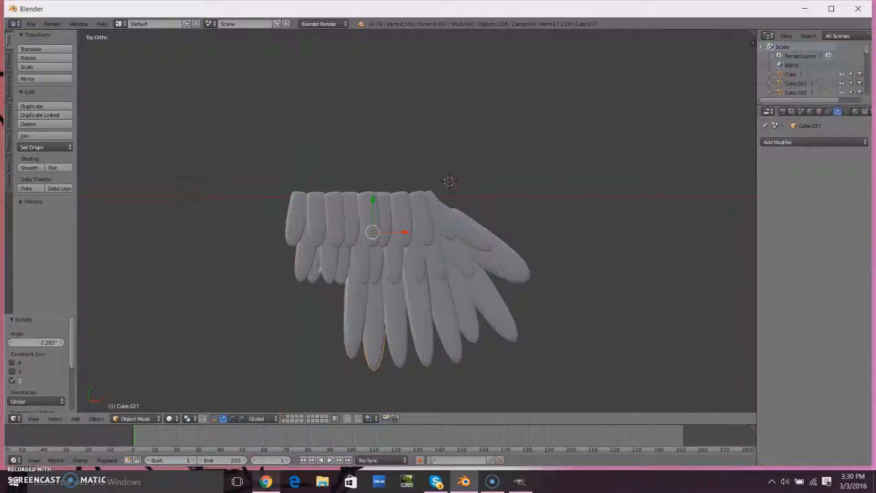
Move individual feathers into a tighter, compact three-layer layout matching the reference photo.
click(329, 269)
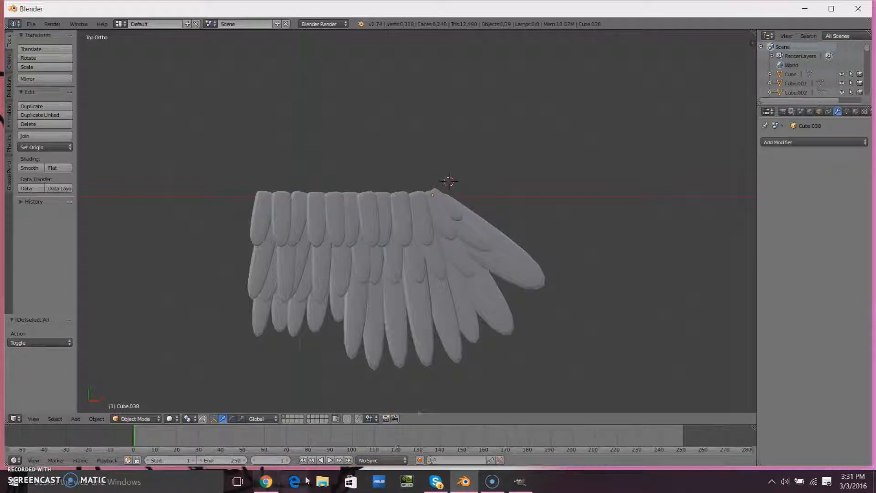
click(267, 481)
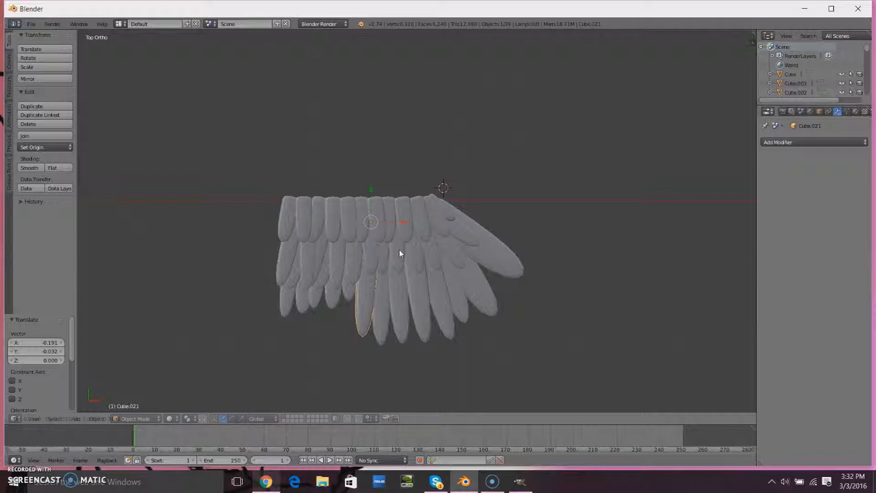
drag(400, 253, 372, 346)
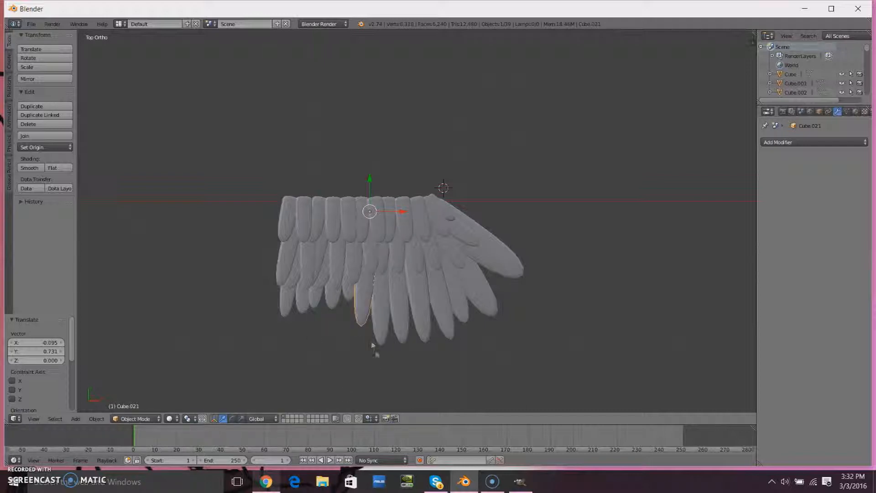
click(267, 481)
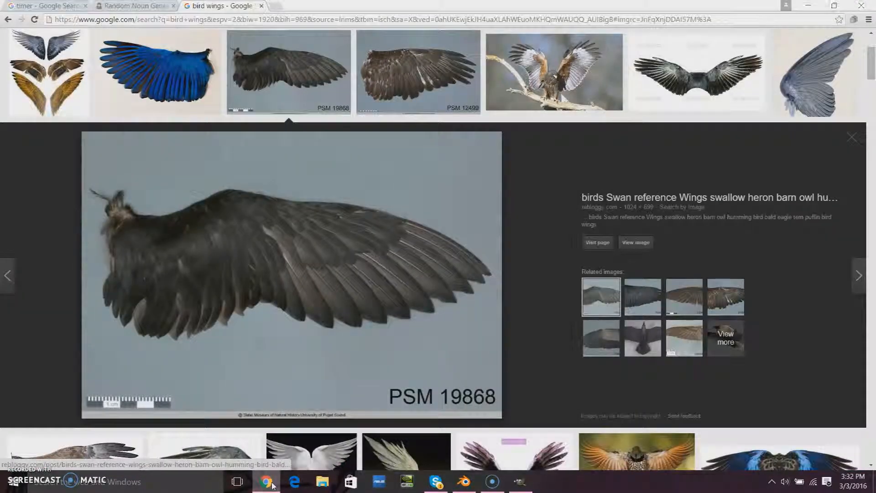
click(463, 481)
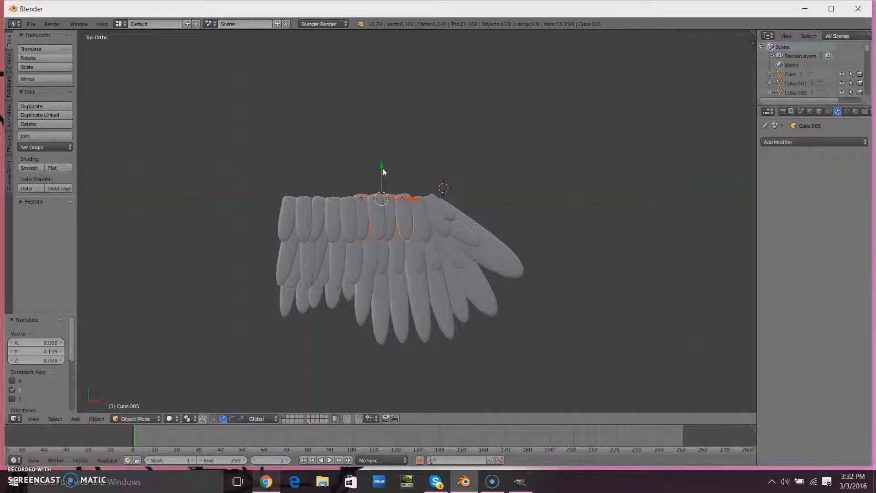
Stagger the top feather row higher toward the middle and orbit to view the wing edge-on.
drag(383, 198, 382, 184)
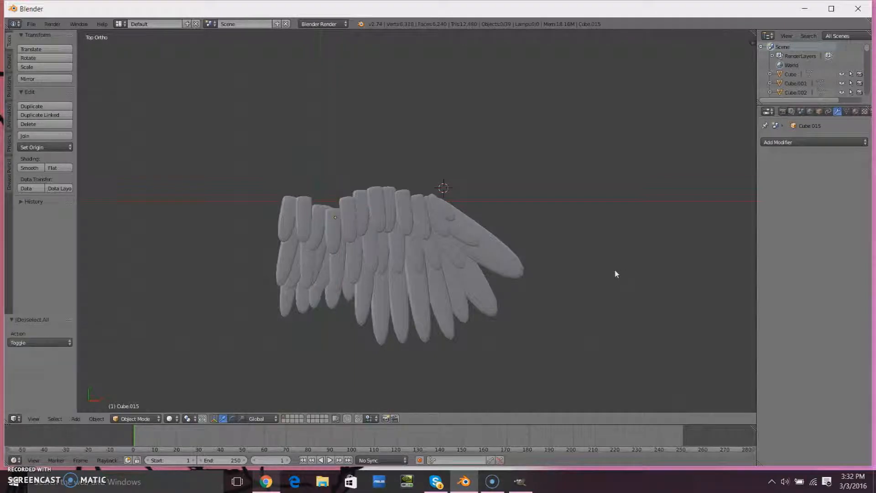
drag(615, 274, 519, 209)
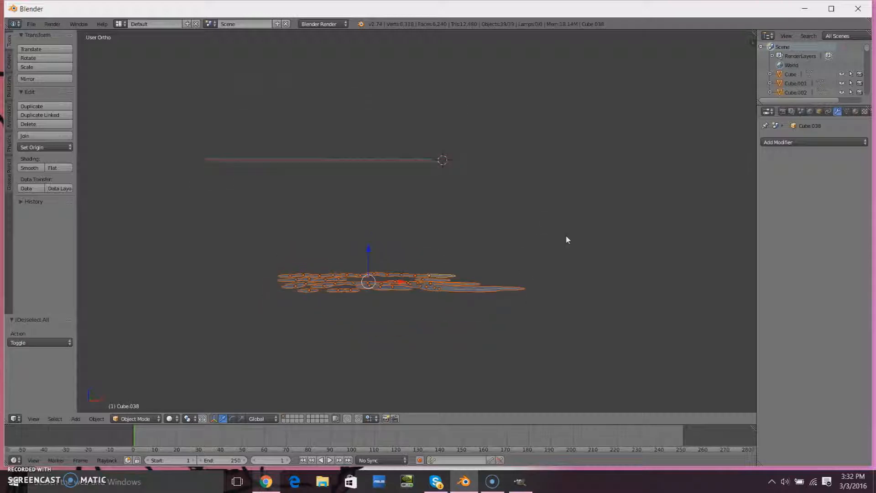
Scale all selected feathers to about 0.48 on Z to halve their thickness.
key(1)
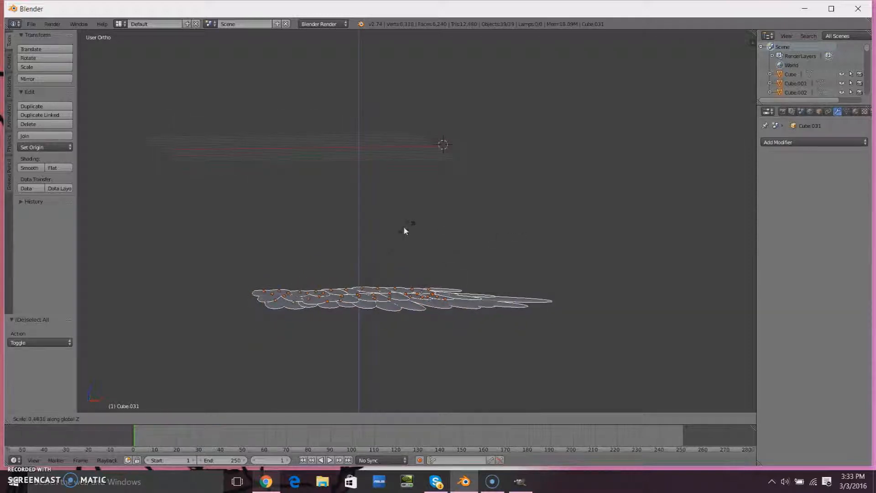
key(Tab)
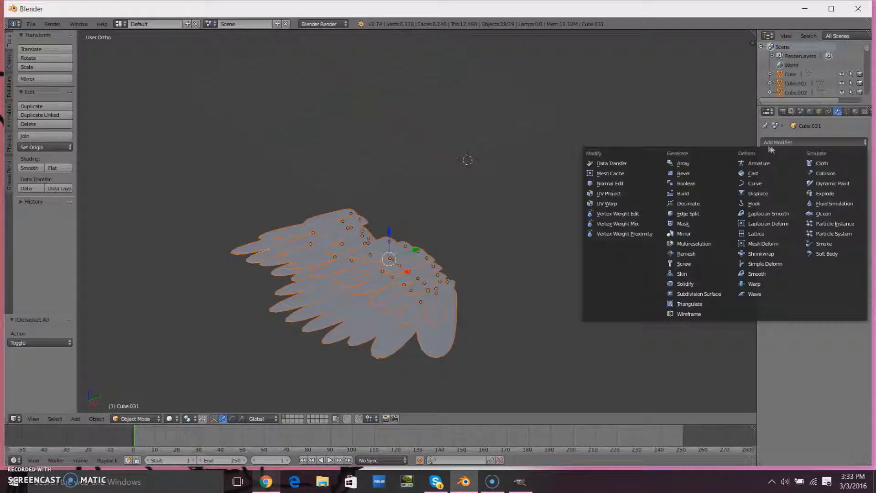
Try a Bevel modifier on the joined wing, narrow its width, then remove it again.
click(448, 228)
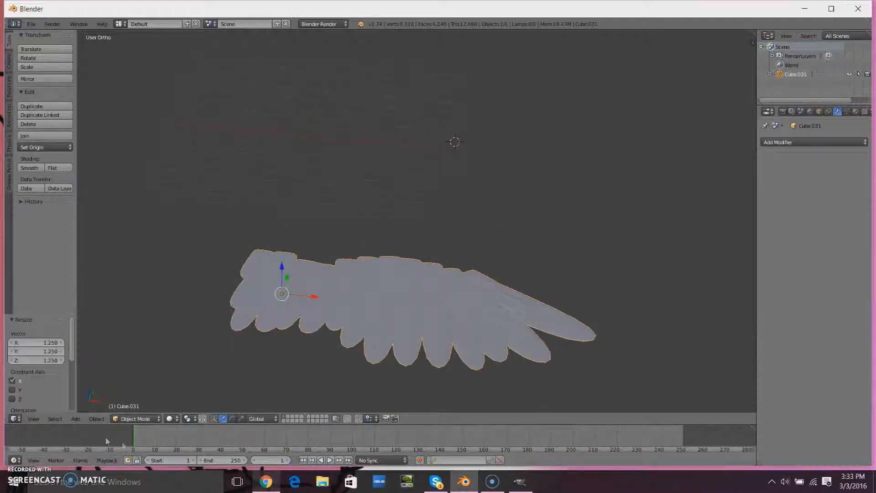
click(793, 143)
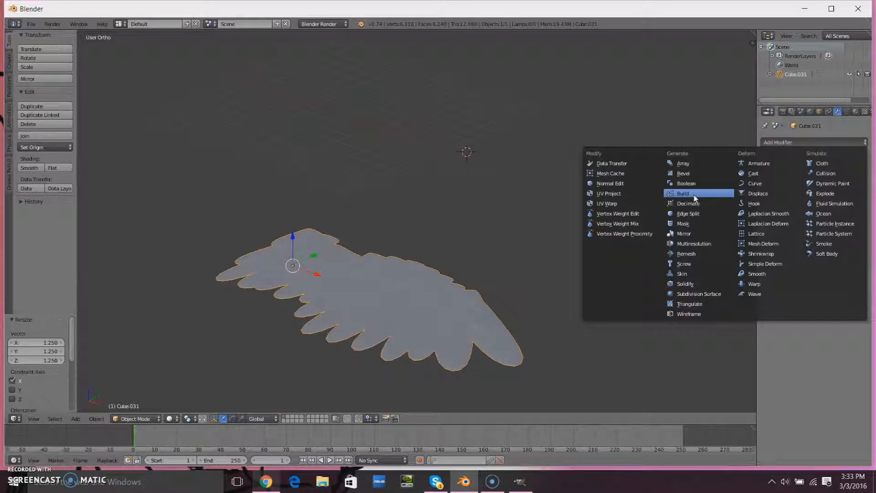
click(684, 173)
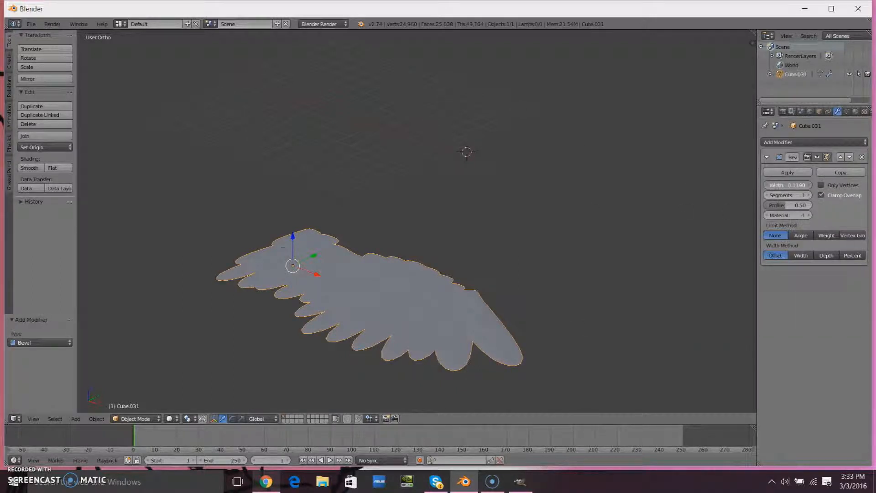
drag(800, 186, 777, 186)
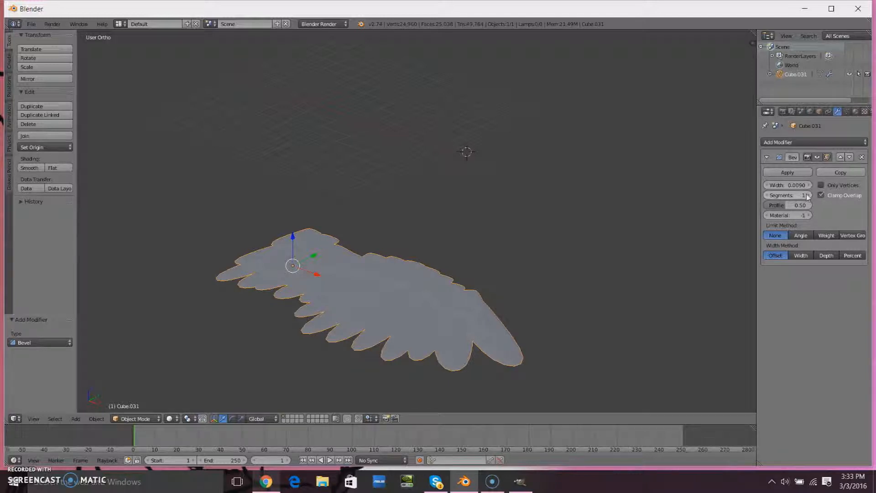
click(779, 143)
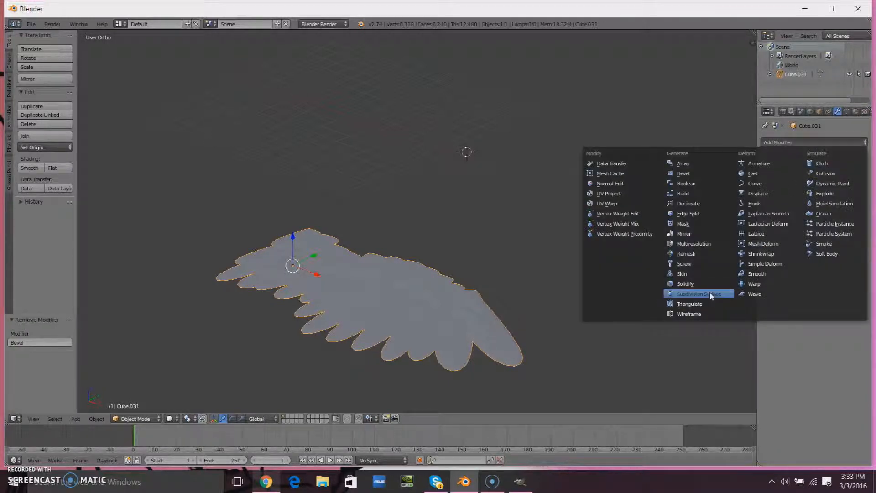
click(699, 293)
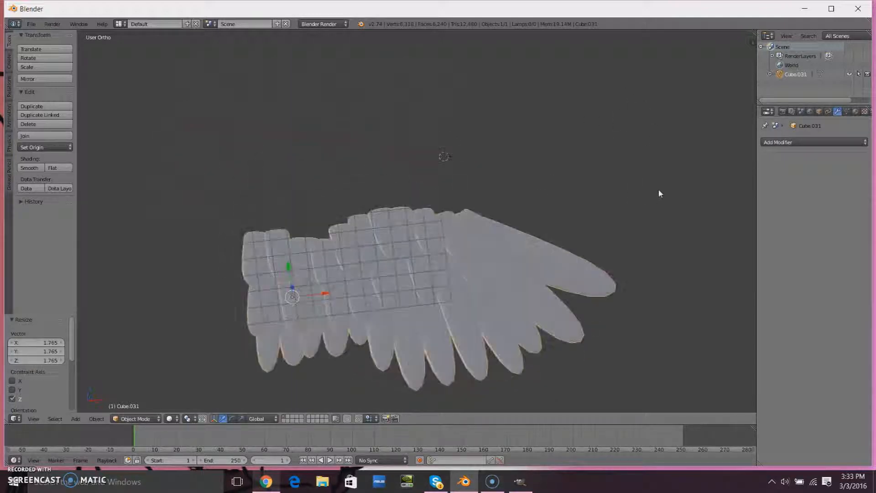
Apply smooth shading to the selected joined wing from the Tool Shelf.
click(30, 168)
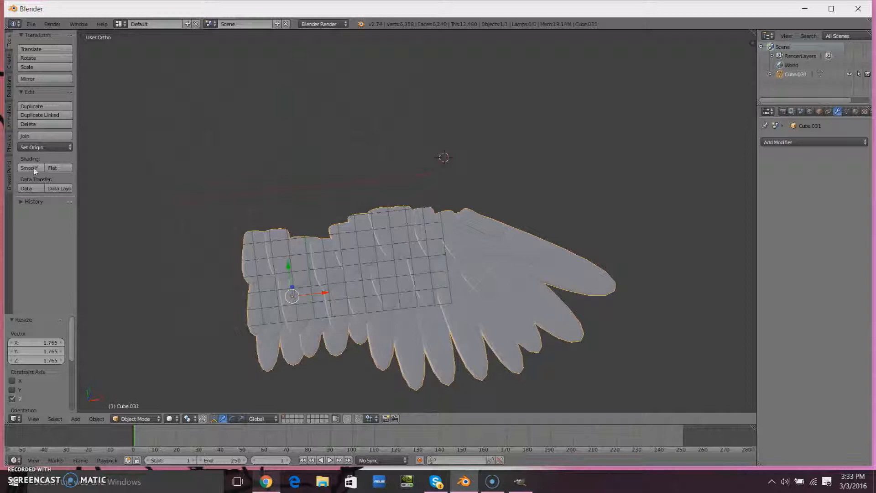
click(52, 168)
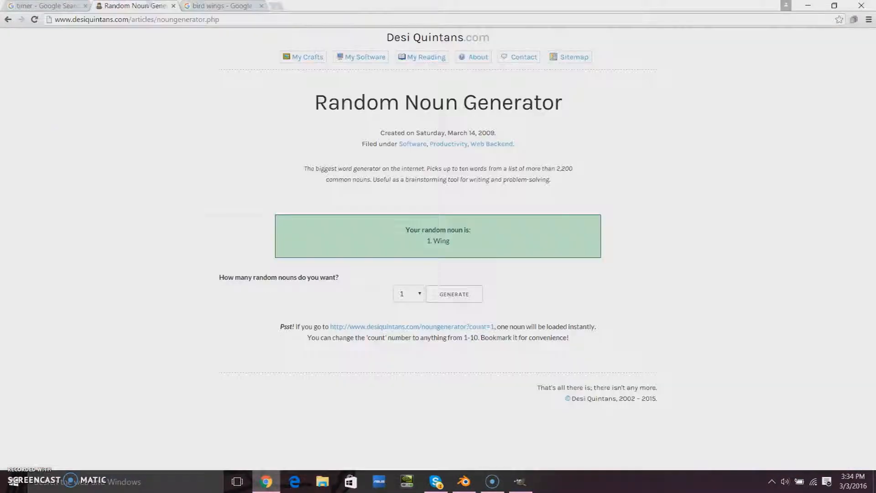
Reset the browser countdown to 10m 00s and return to Blender.
click(45, 5)
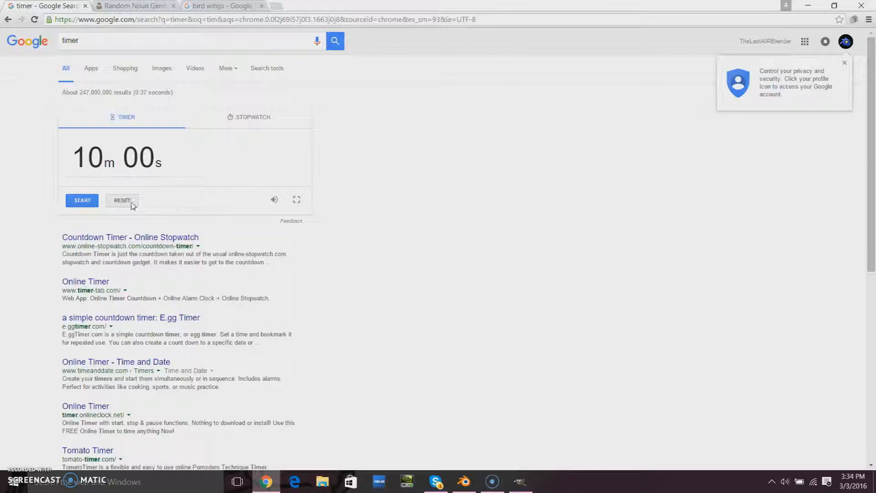
click(221, 6)
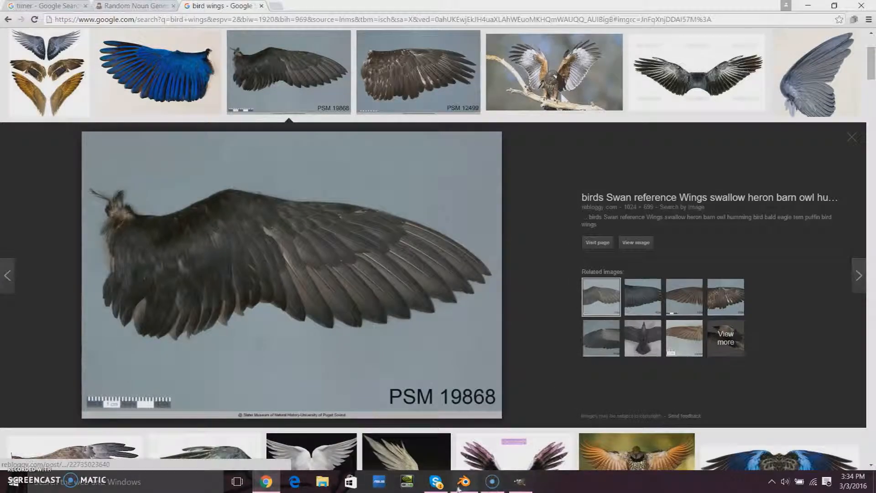
click(464, 481)
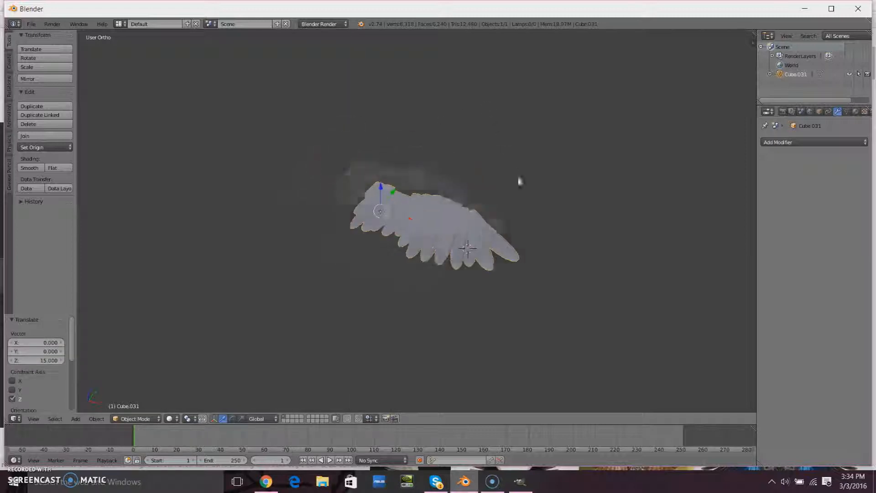
Bring up the Add menu to place a sun lamp in the scene.
click(76, 419)
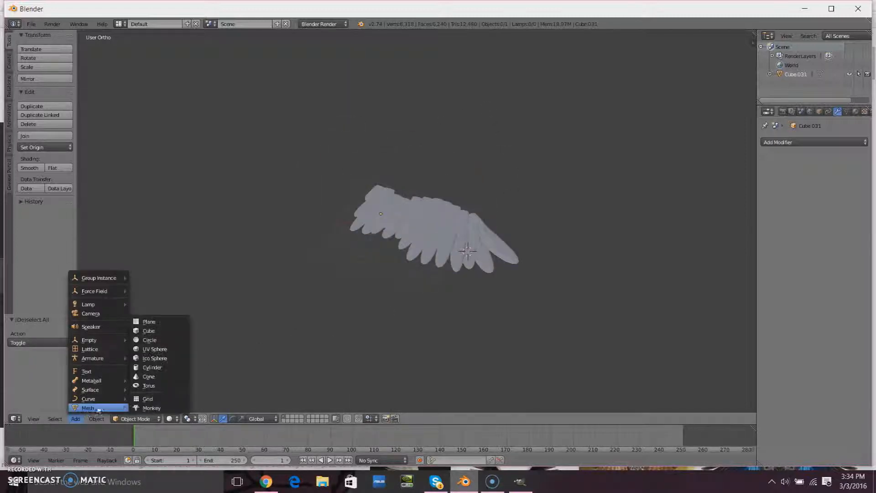
mouse_move(88, 304)
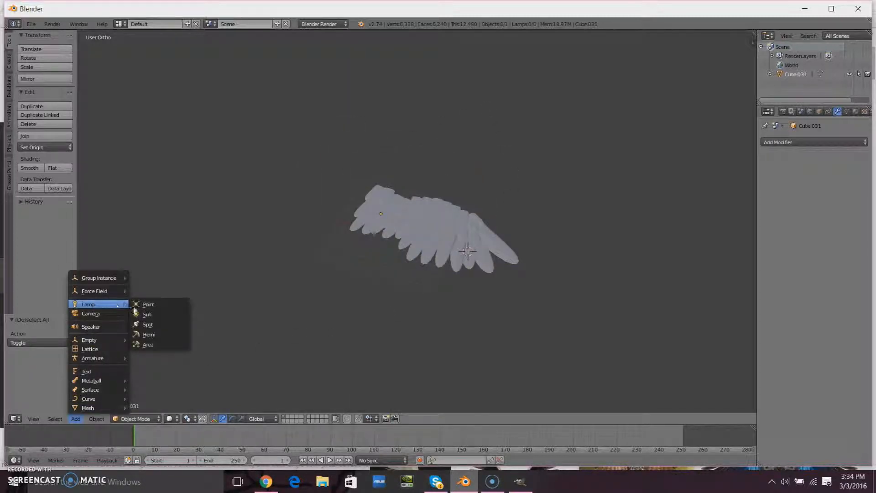
mouse_move(146, 314)
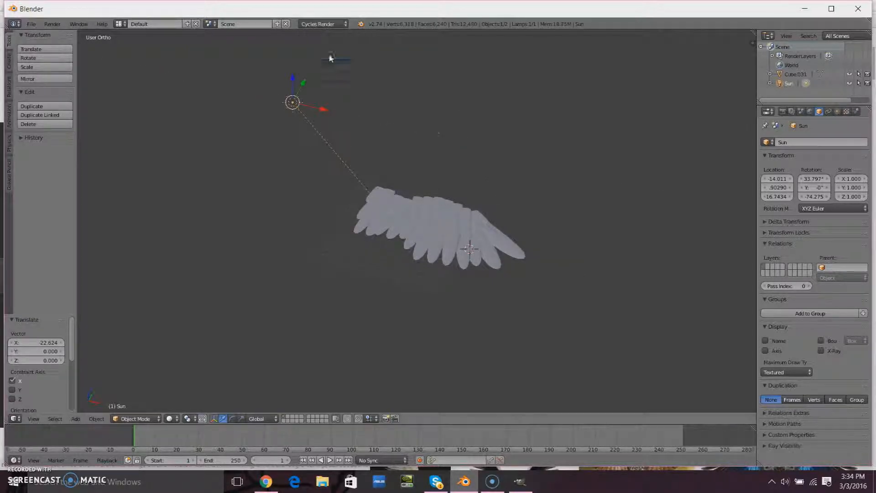
mouse_move(549, 182)
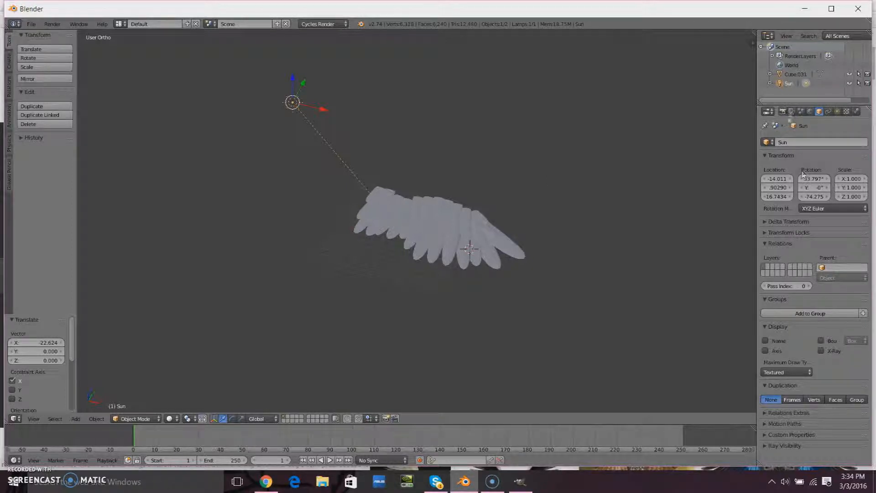
Render the gray wing in Cycles and view it beside the swan wing reference photo.
click(767, 111)
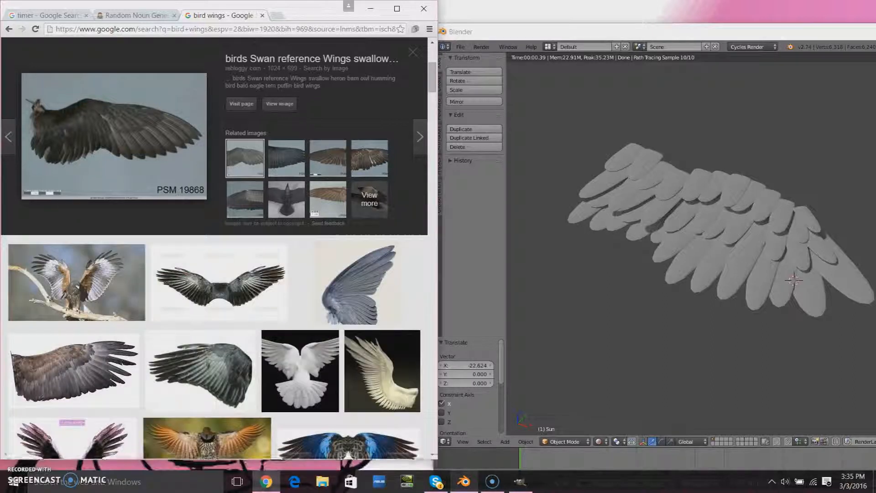
scroll(down, 3)
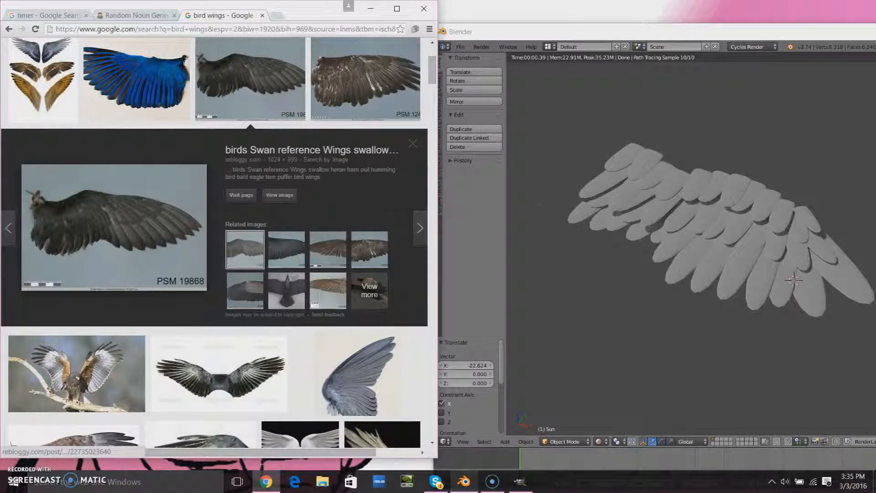